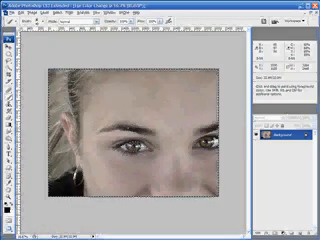
Bring up the Select menu's selection commands for the eye portrait
left_click(58, 24)
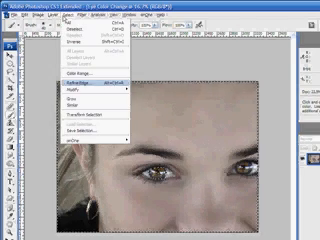